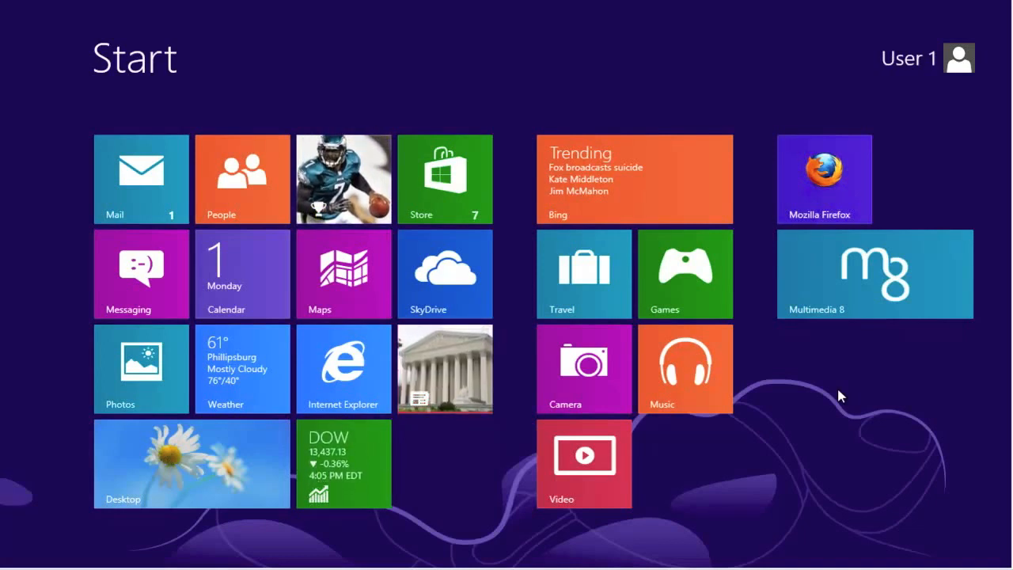
pyautogui.moveTo(851, 196)
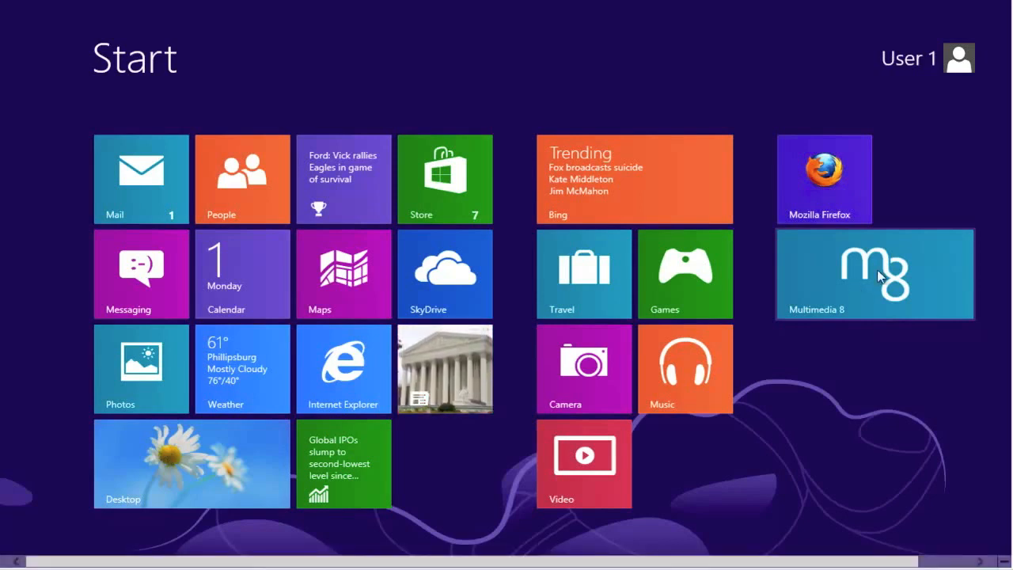
# Select the Multimedia 8 tile to reveal its unpin, uninstall and resize actions.
pyautogui.rightClick(874, 273)
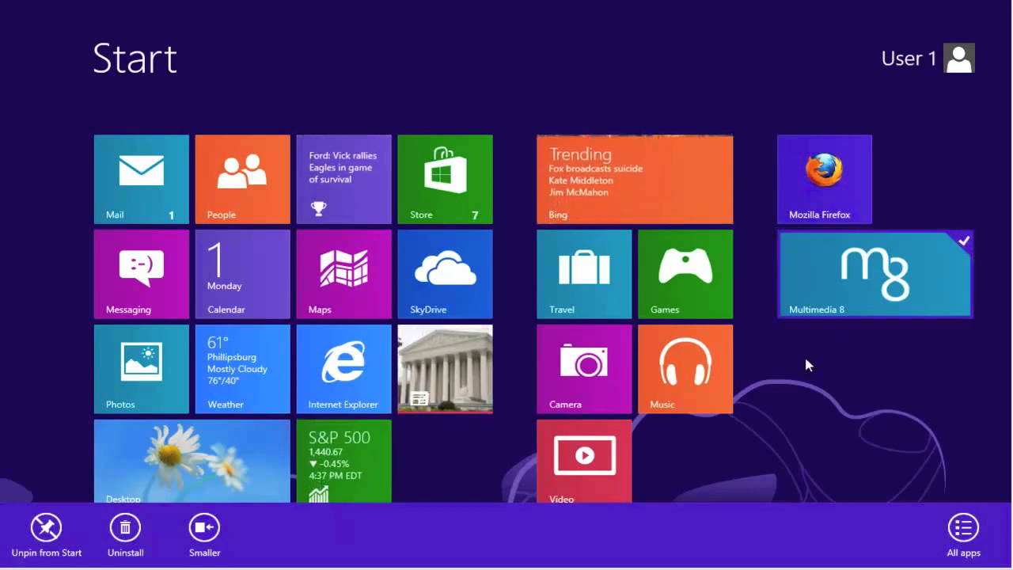
pyautogui.moveTo(431, 546)
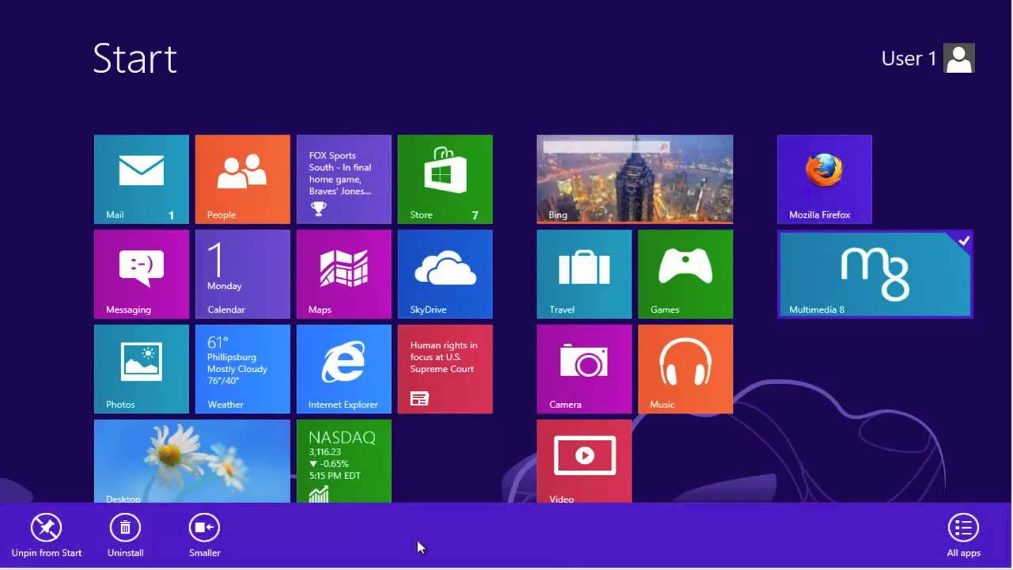
pyautogui.moveTo(253, 541)
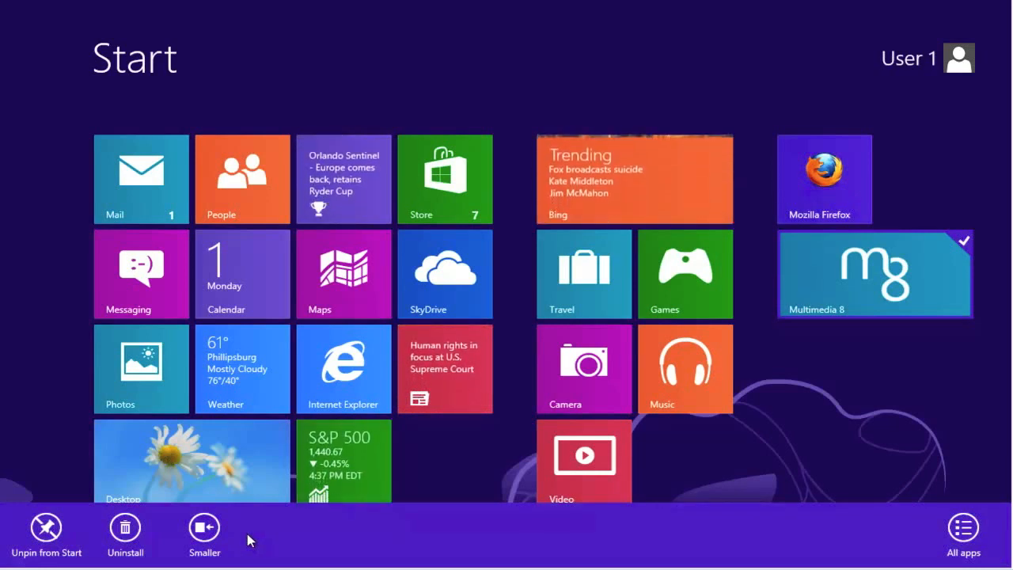
pyautogui.moveTo(162, 546)
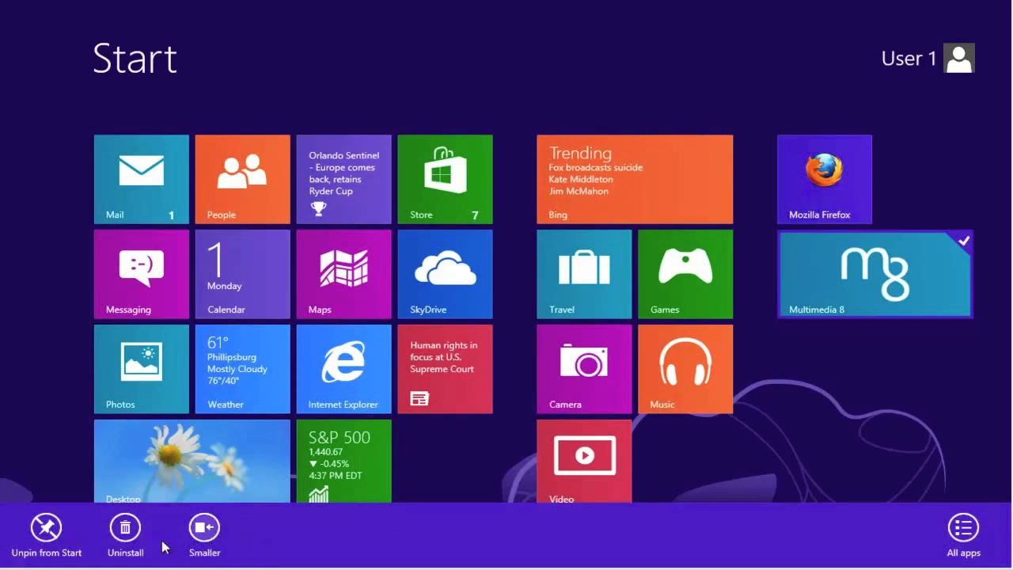
# Uninstall Multimedia 8 and confirm, removing its tile from Start.
pyautogui.click(124, 525)
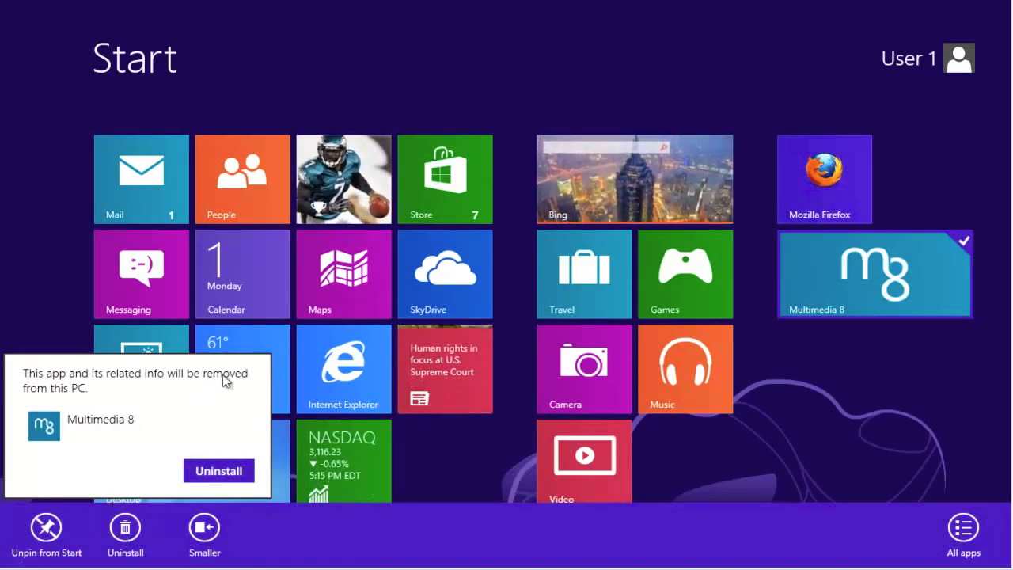
pyautogui.moveTo(158, 396)
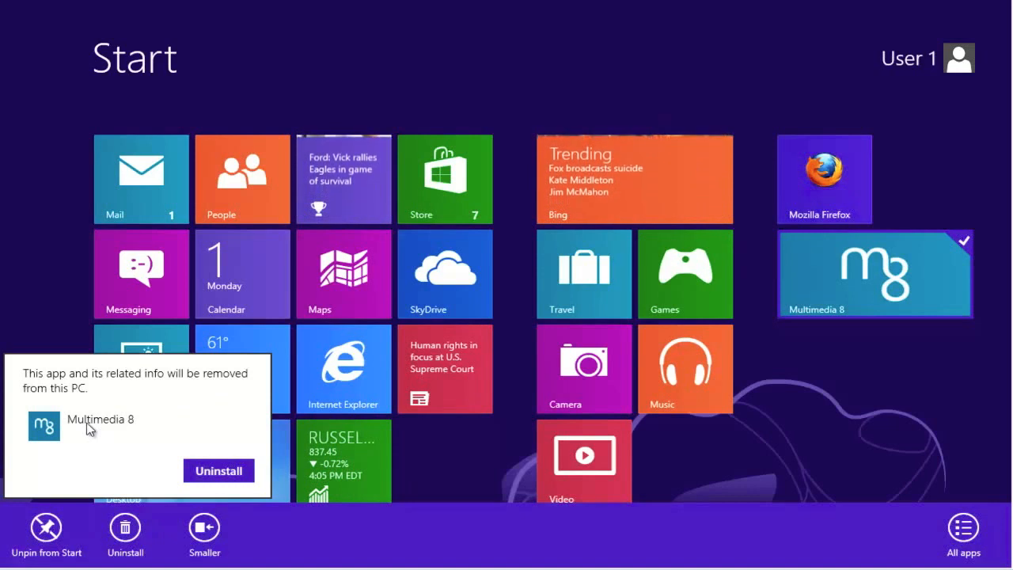
pyautogui.moveTo(143, 458)
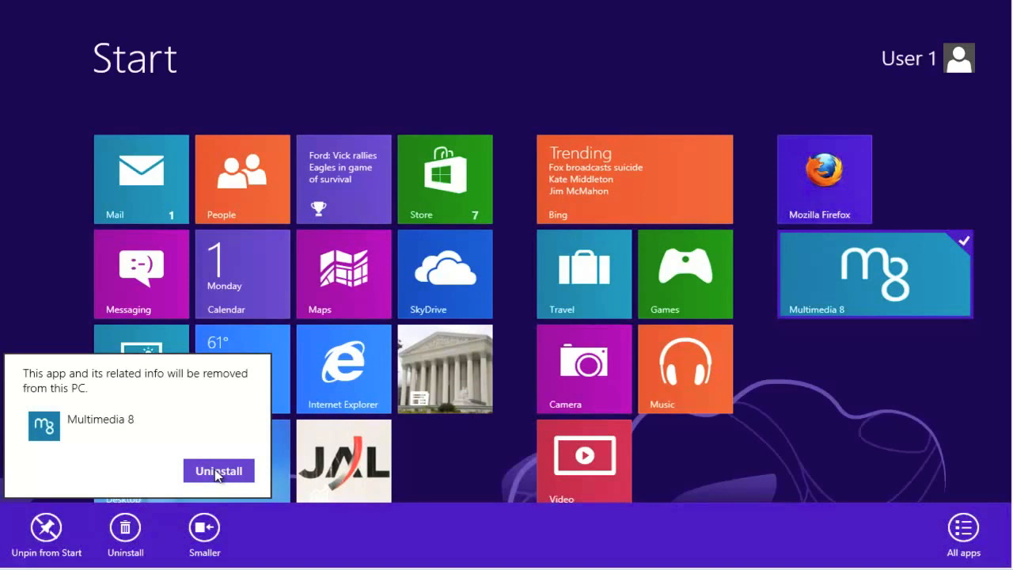
pyautogui.click(219, 470)
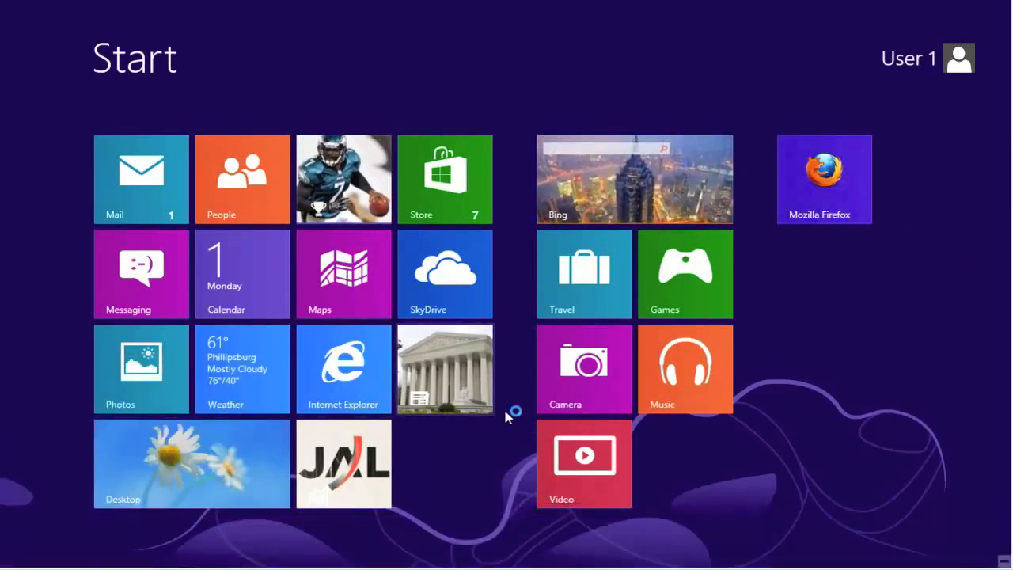
pyautogui.moveTo(847, 271)
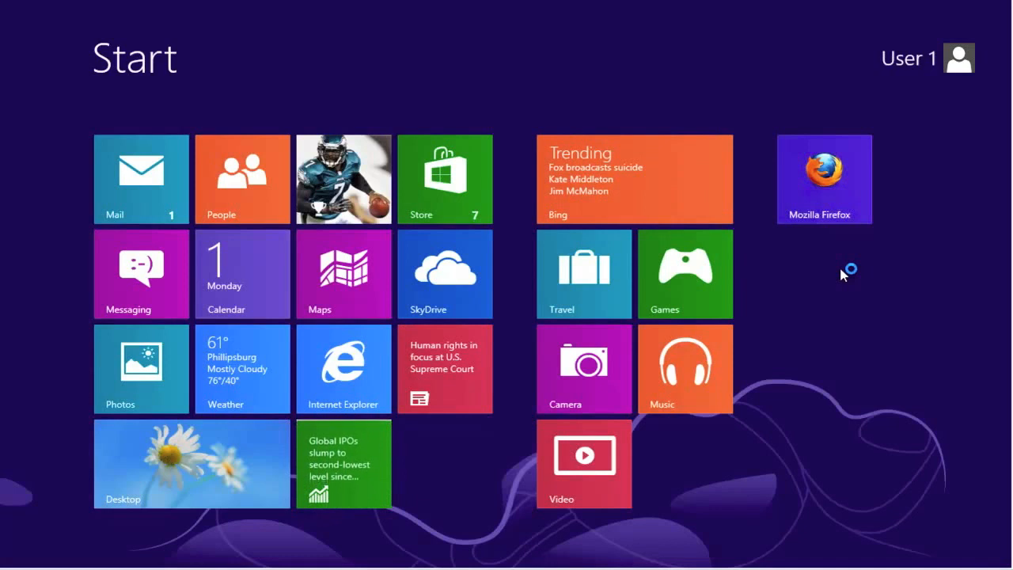
pyautogui.moveTo(842, 275)
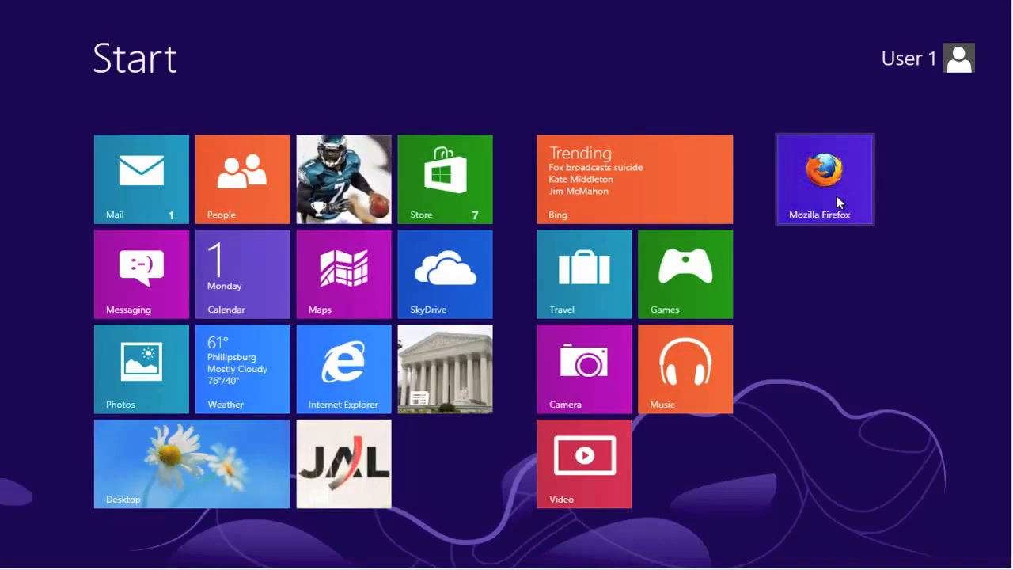
pyautogui.rightClick(823, 177)
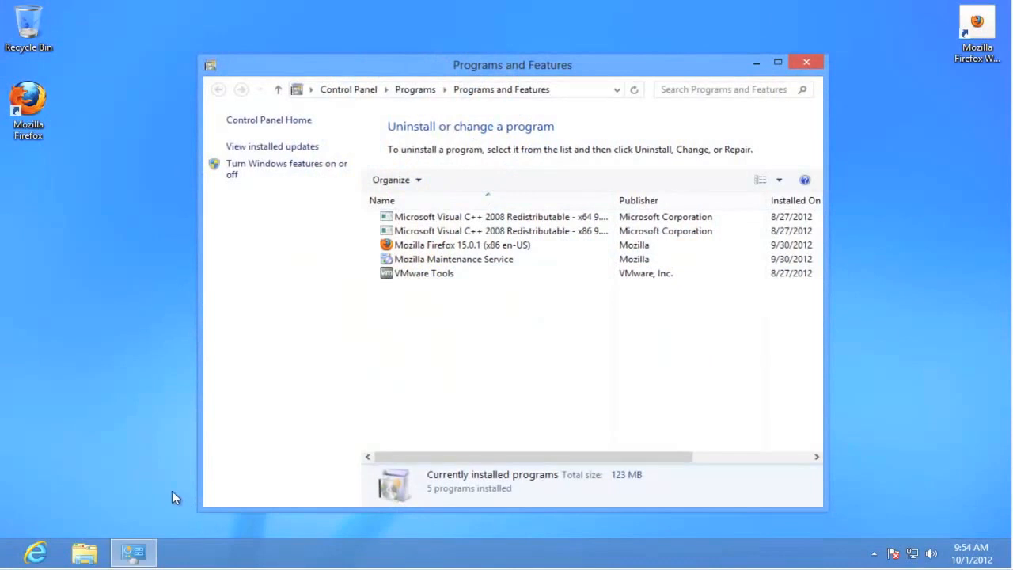
pyautogui.moveTo(374, 256)
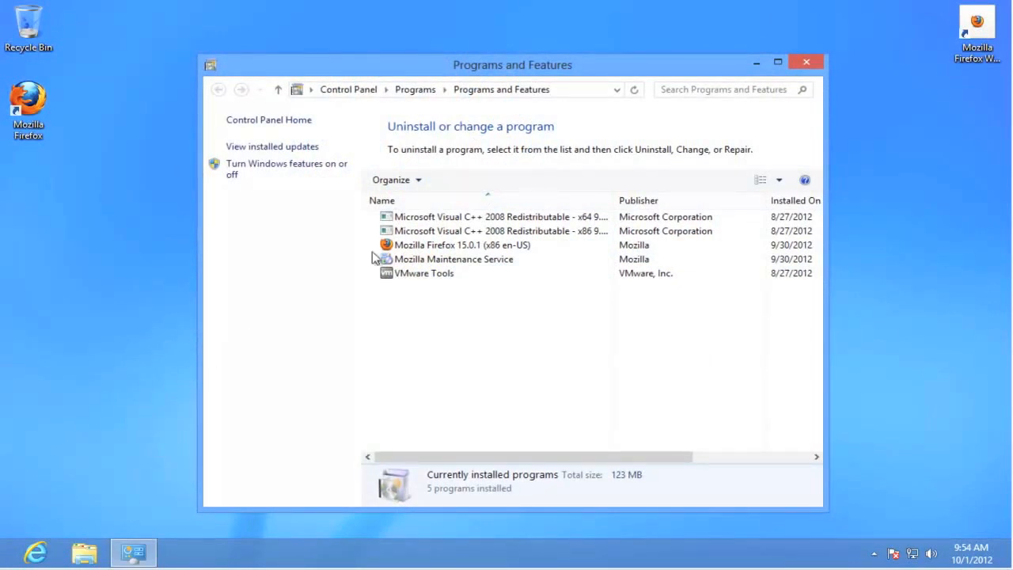
pyautogui.moveTo(545, 71)
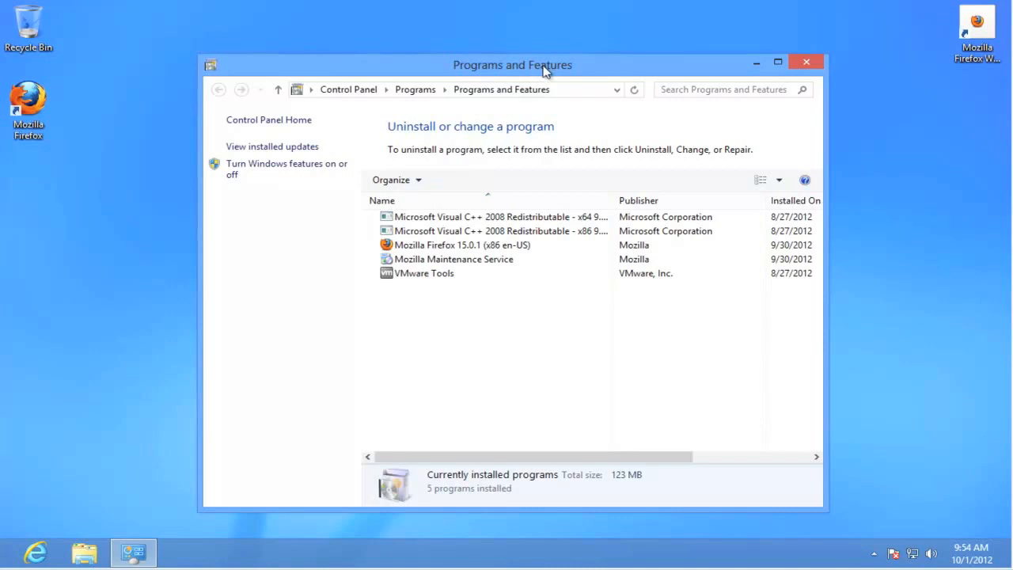
pyautogui.moveTo(76, 240)
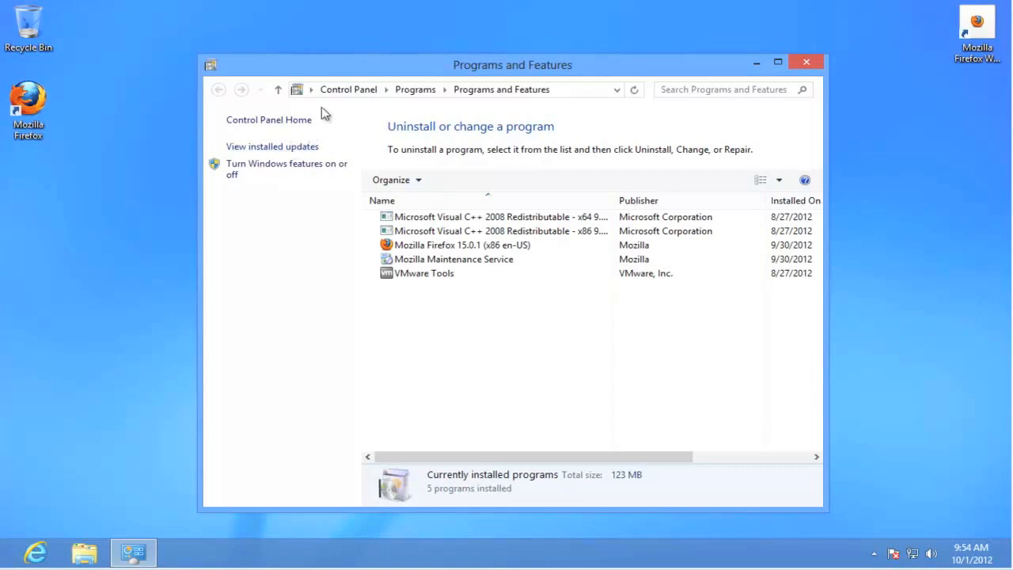
pyautogui.moveTo(372, 67)
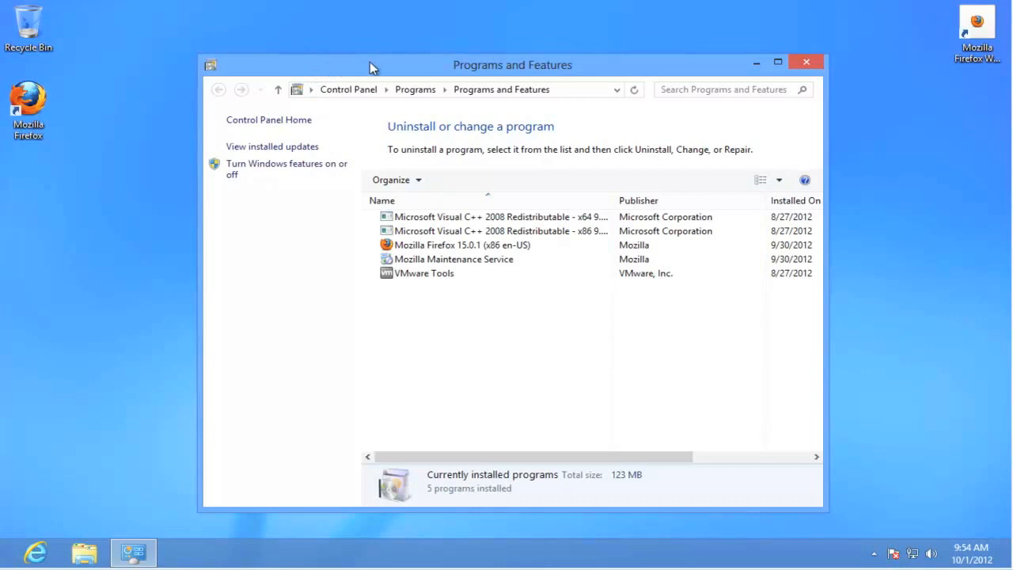
pyautogui.moveTo(387, 90)
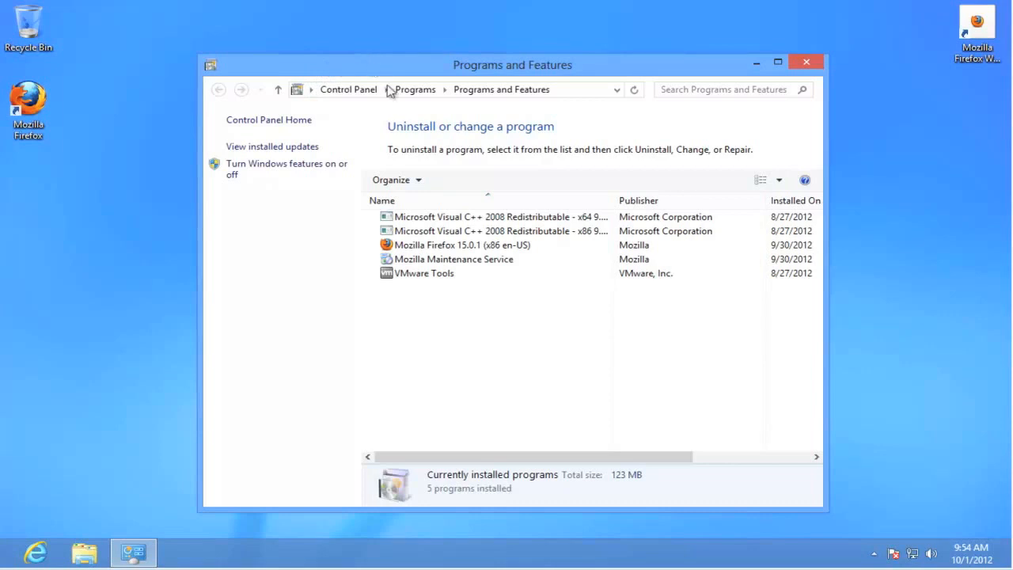
# Start the uninstaller for Mozilla Firefox 15.0.1 from the installed programs list.
pyautogui.click(462, 244)
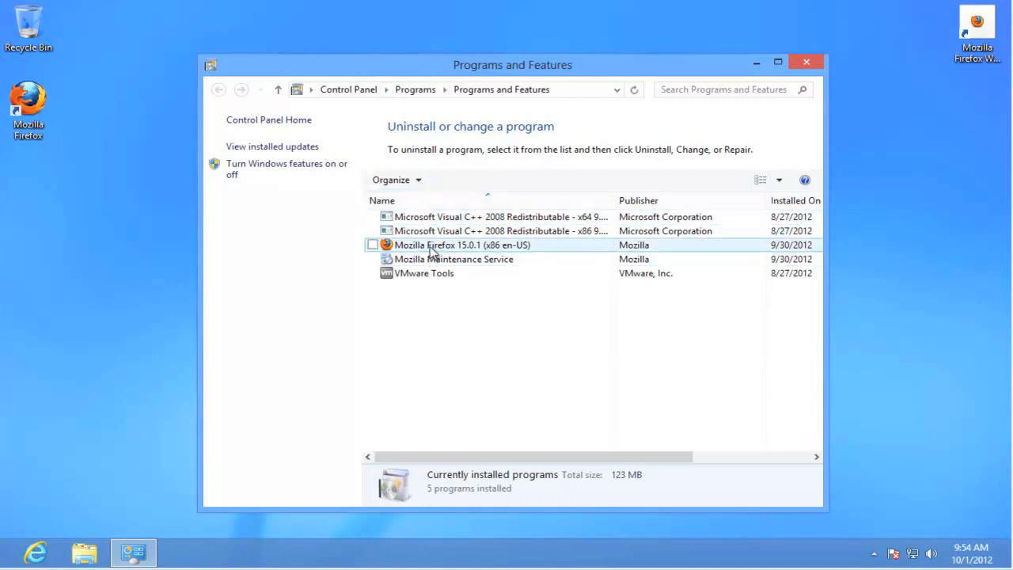
pyautogui.click(462, 244)
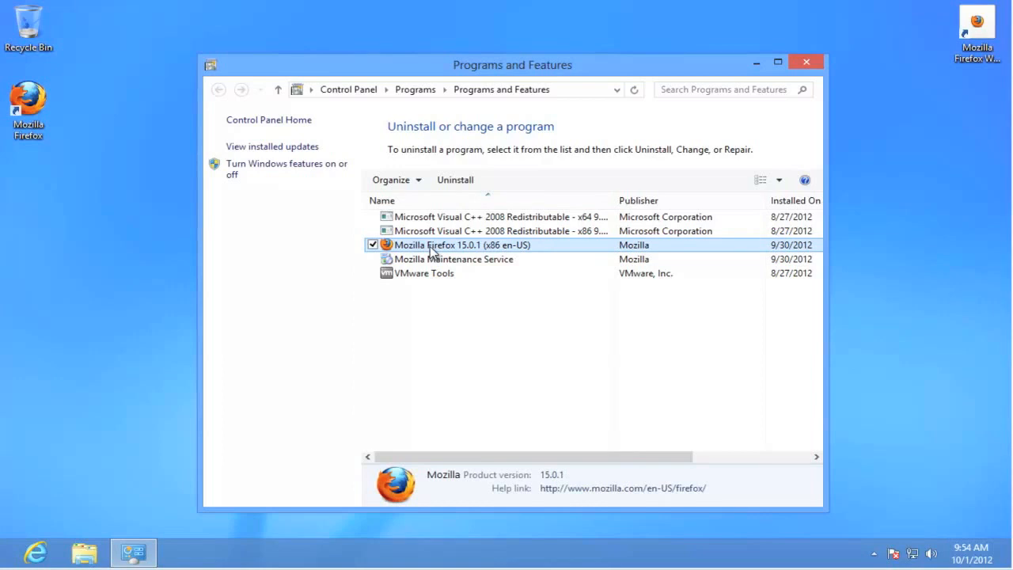
pyautogui.moveTo(456, 180)
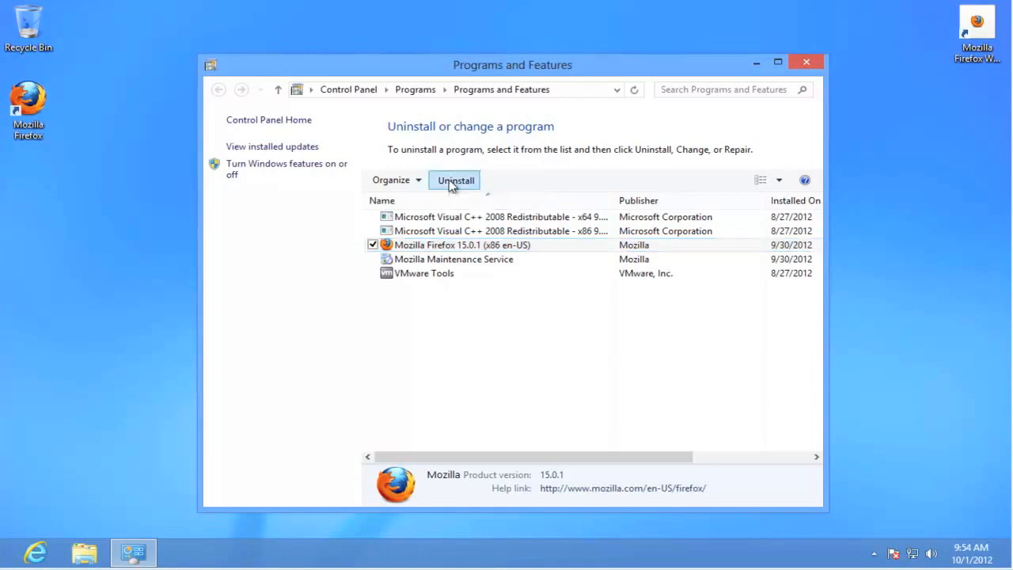
pyautogui.click(456, 181)
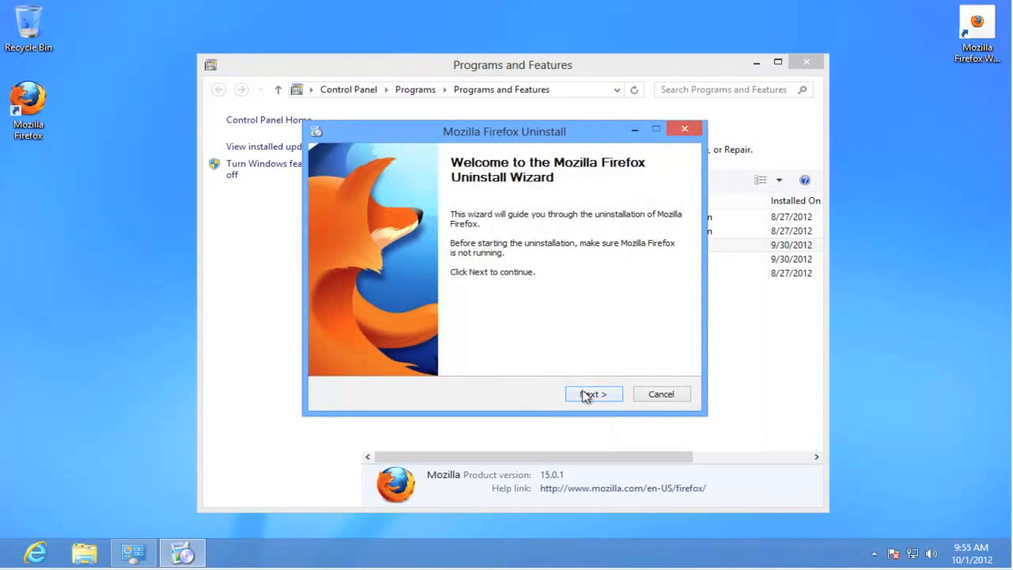
# Complete the Firefox uninstall wizard so Firefox is removed from the computer.
pyautogui.click(592, 394)
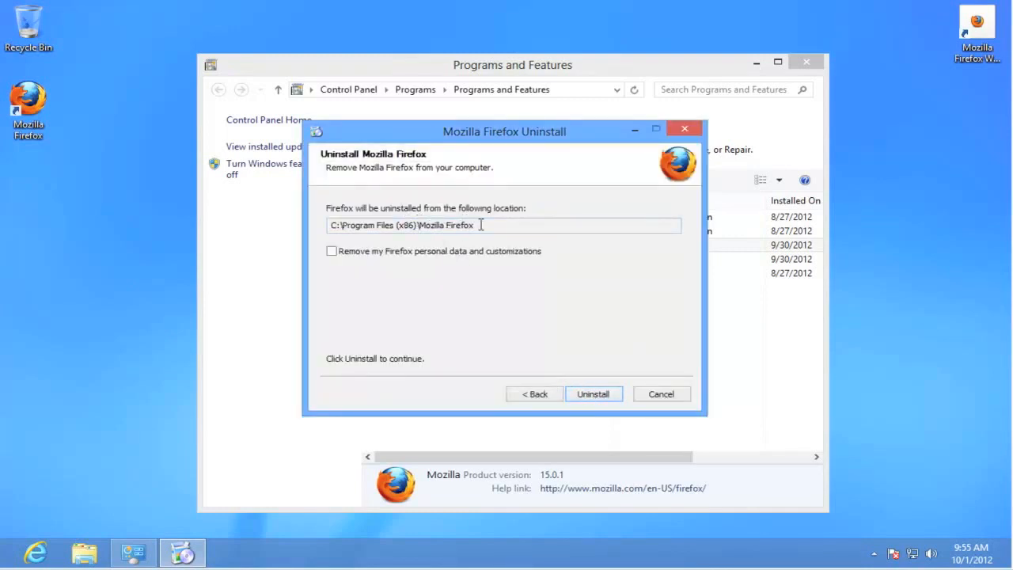
pyautogui.moveTo(551, 315)
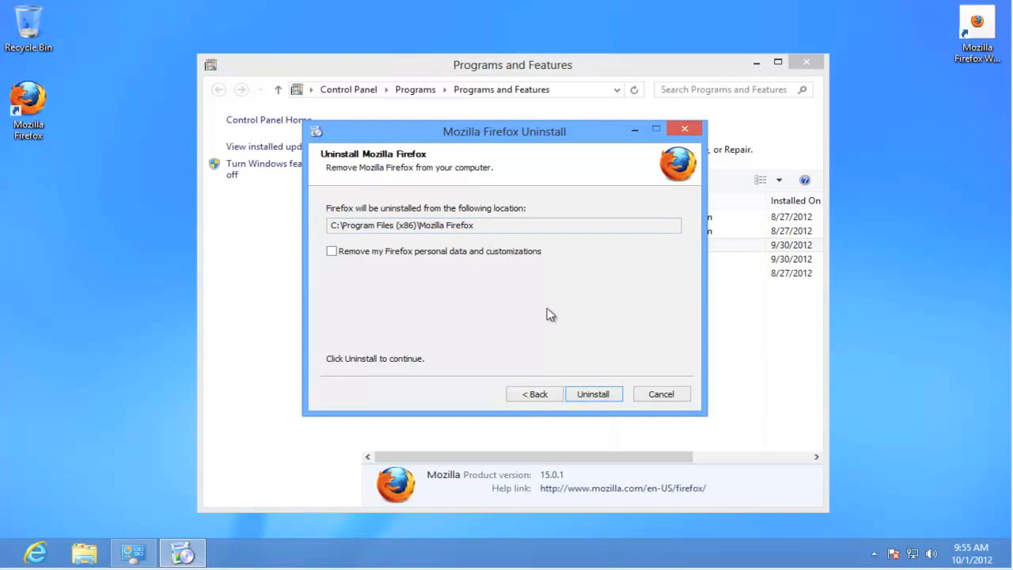
pyautogui.moveTo(592, 394)
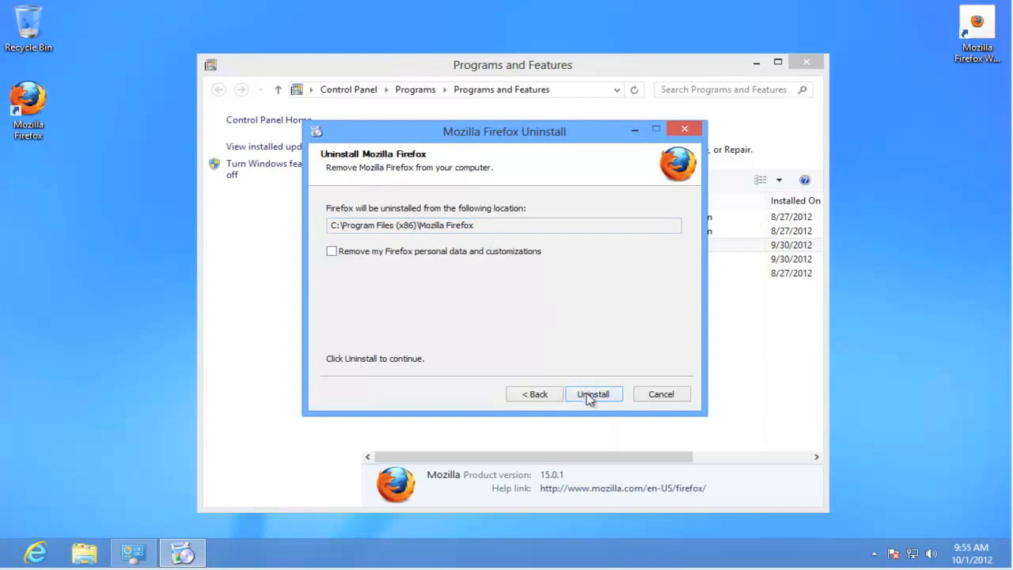
pyautogui.click(592, 393)
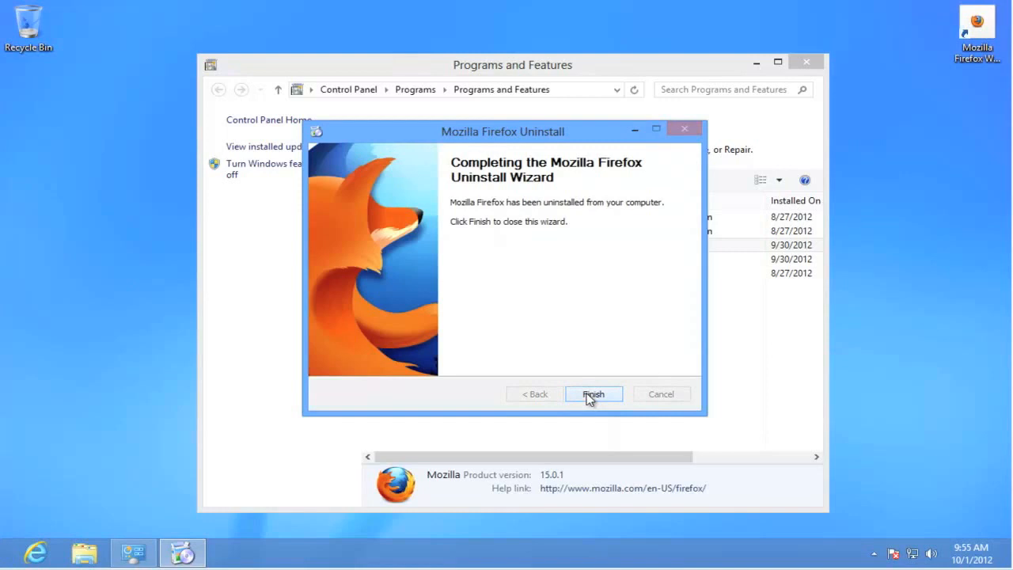
pyautogui.click(592, 395)
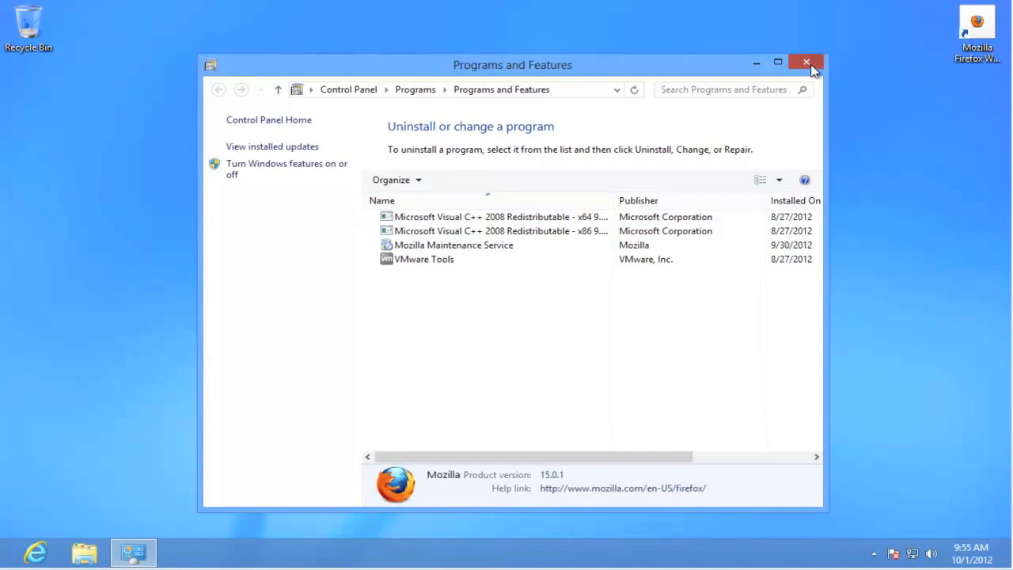
# Close Programs and Features and return to the Start screen.
pyautogui.click(807, 62)
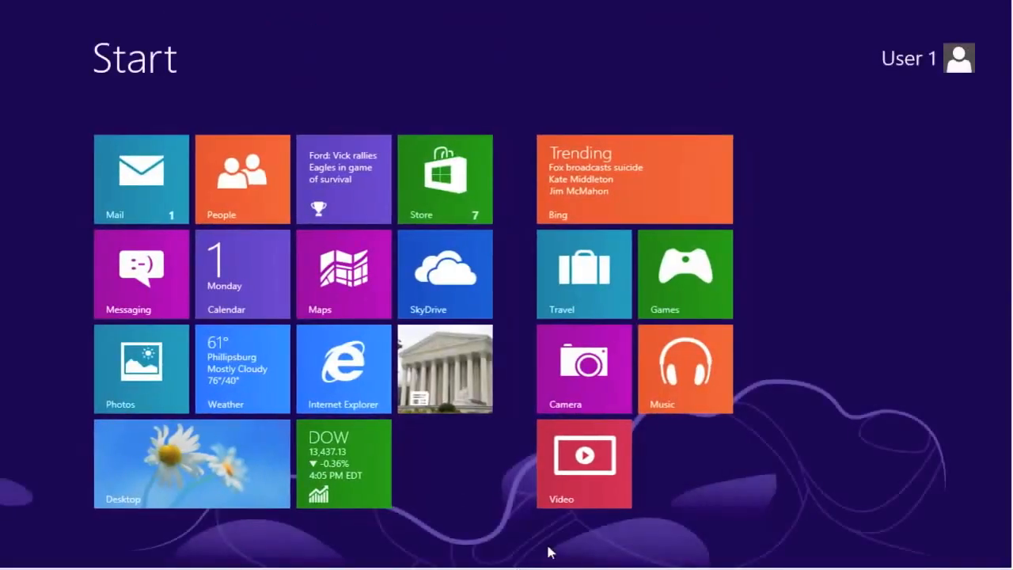
pyautogui.moveTo(867, 354)
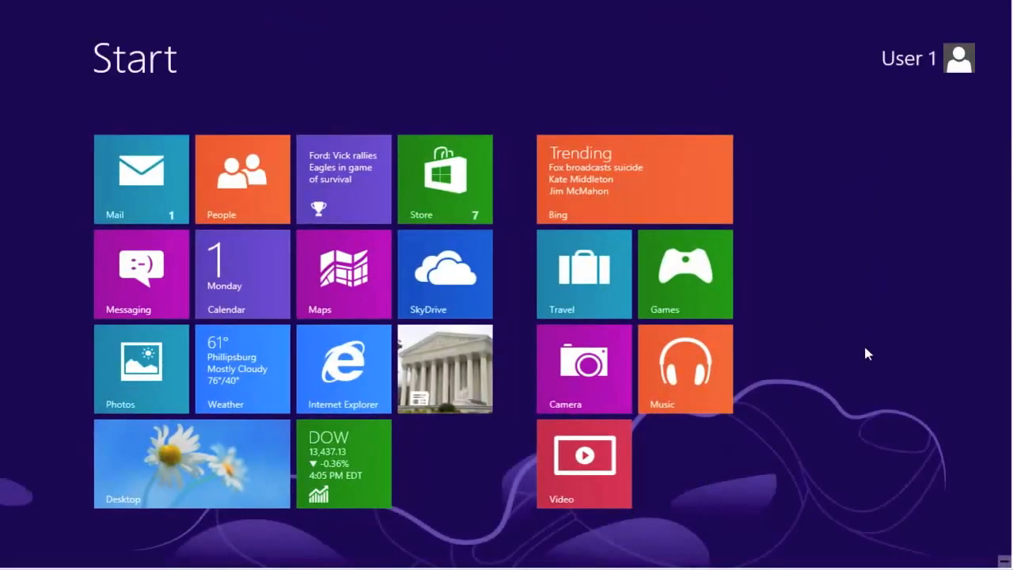
pyautogui.moveTo(855, 296)
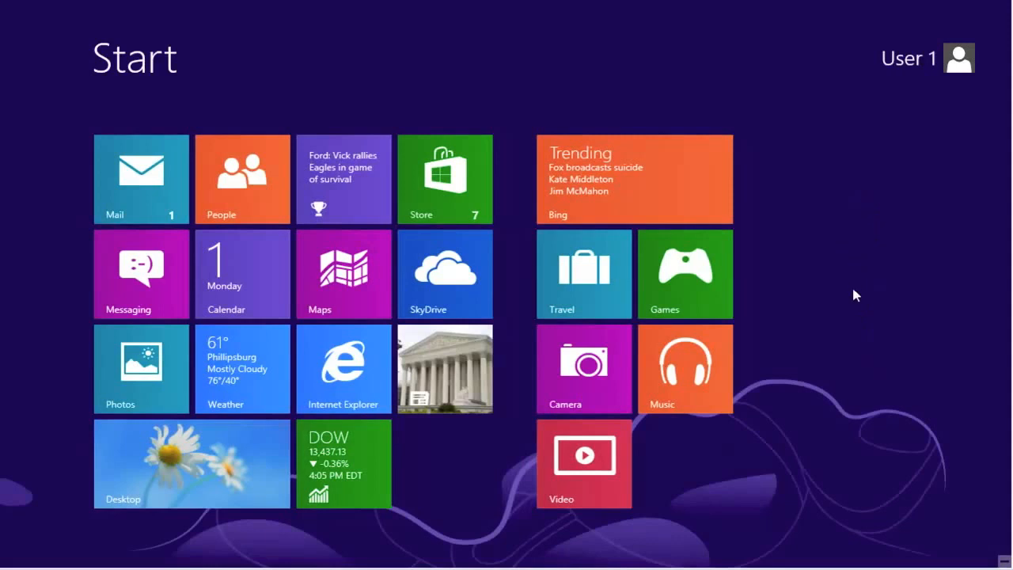